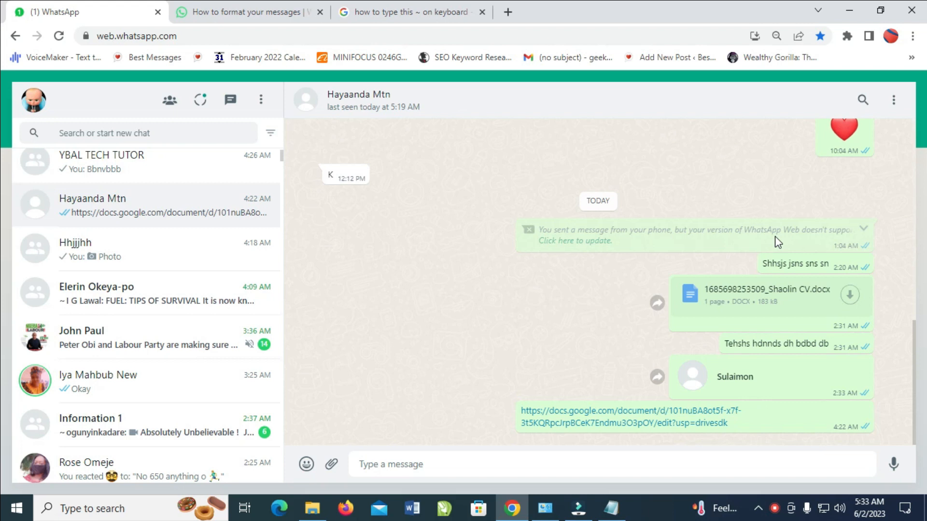
mouse_move(766, 242)
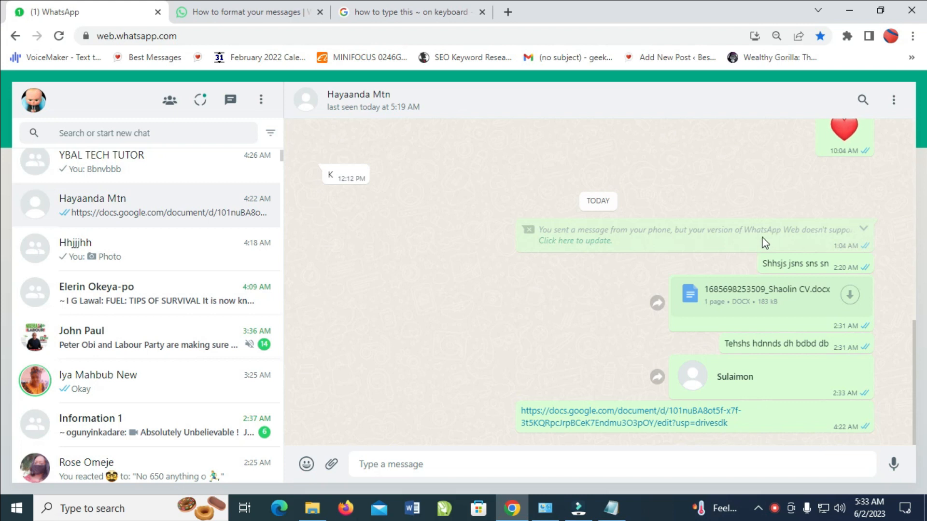
mouse_move(560, 337)
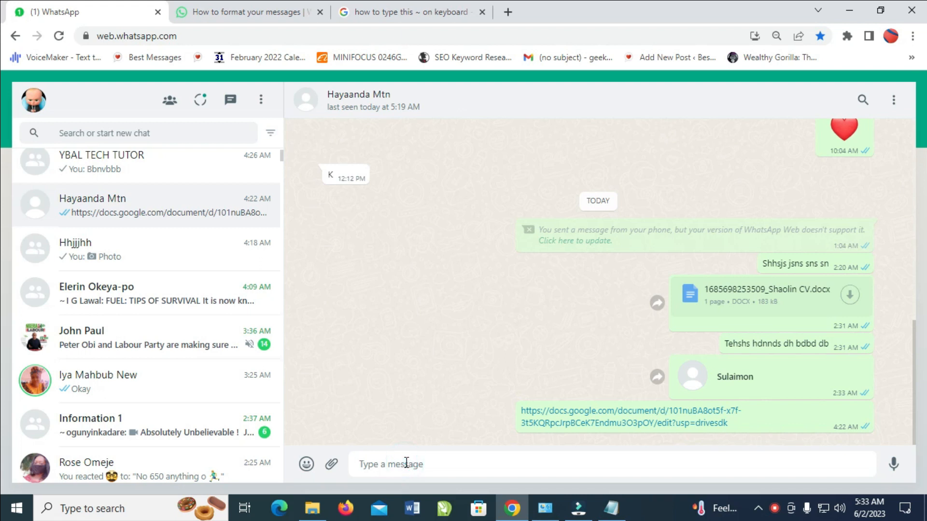
Send 'Happy to see you' with the word 'you' wrapped in underscores so it appears italic.
type("Happy to see you")
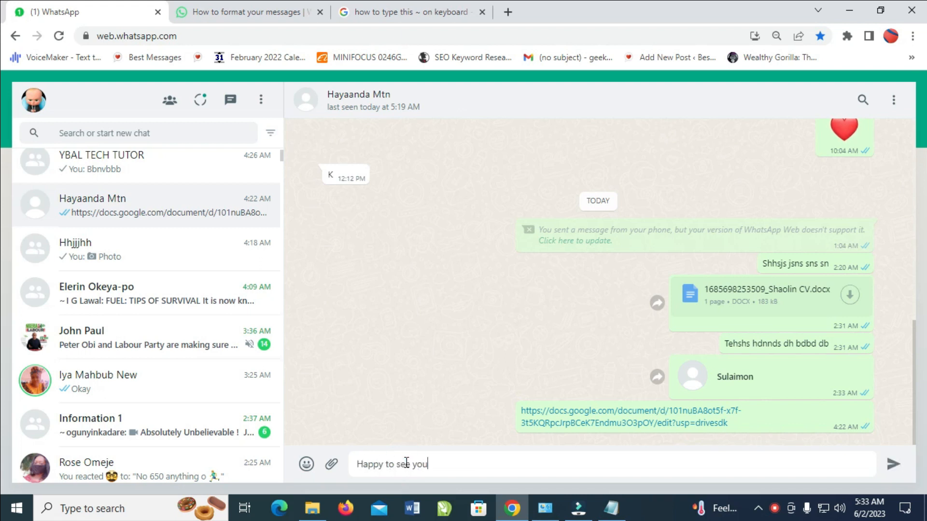
mouse_move(406, 464)
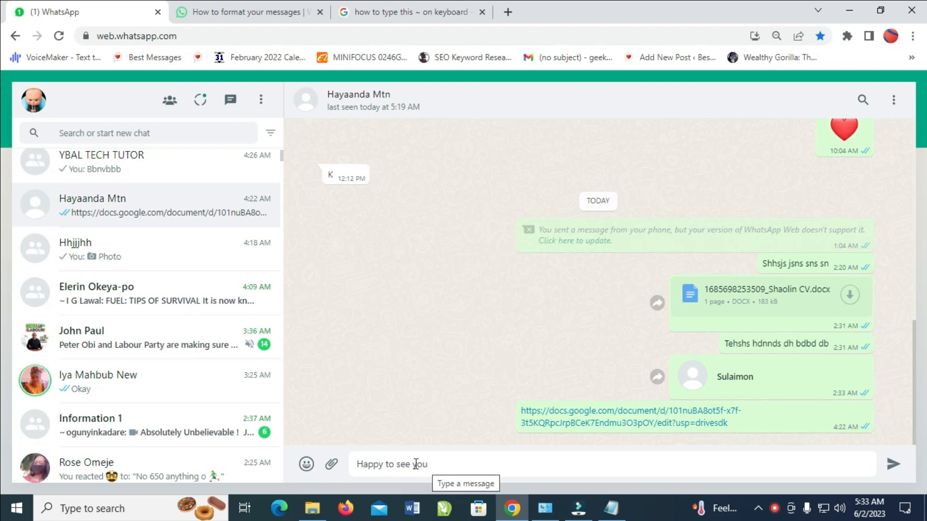
double_click(417, 465)
type(".")
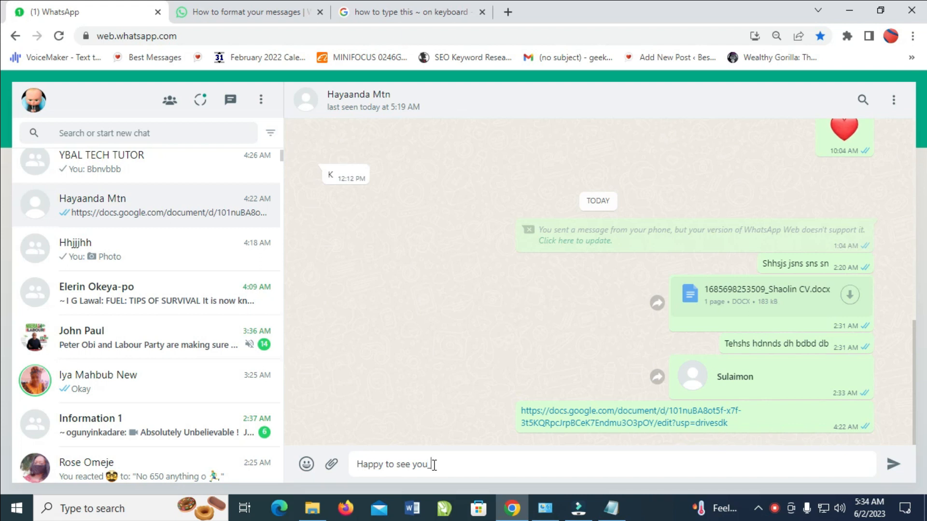
mouse_move(415, 464)
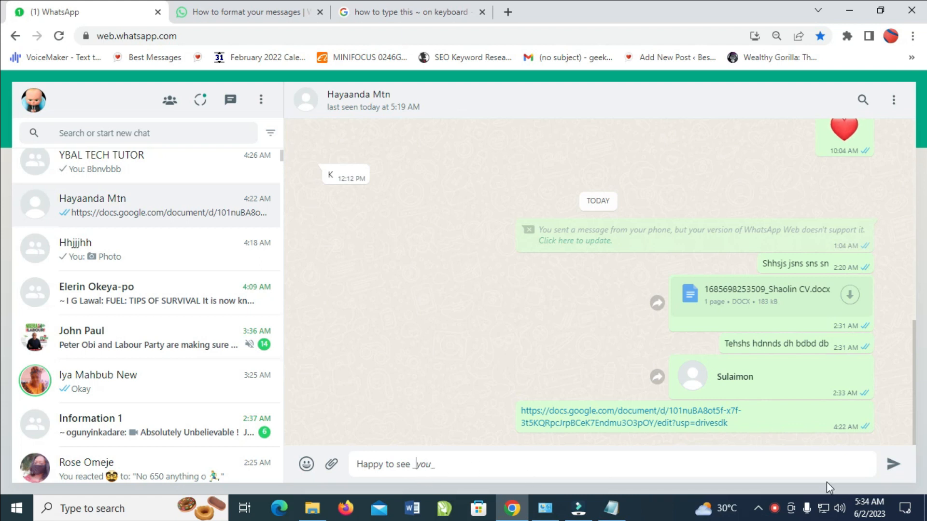
key("enter")
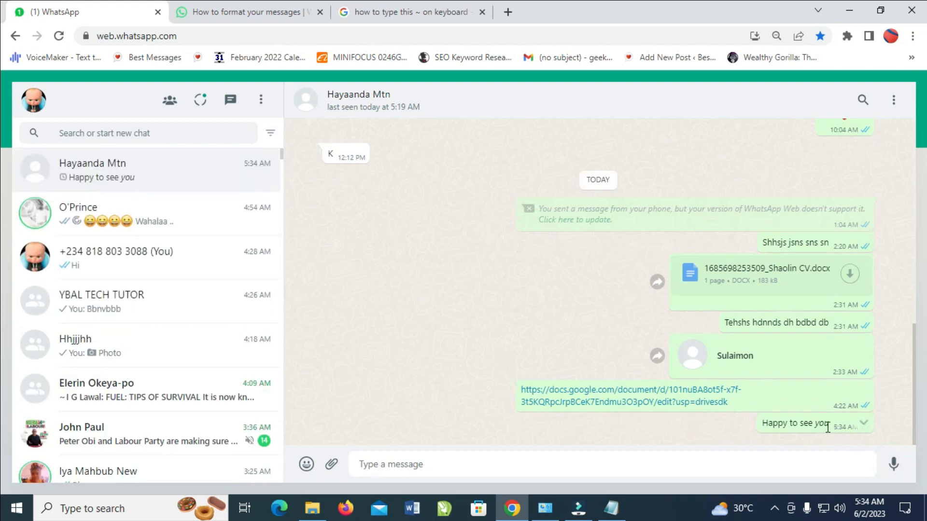
Send '_happy to see you_' so the whole second message appears in italics.
double_click(821, 423)
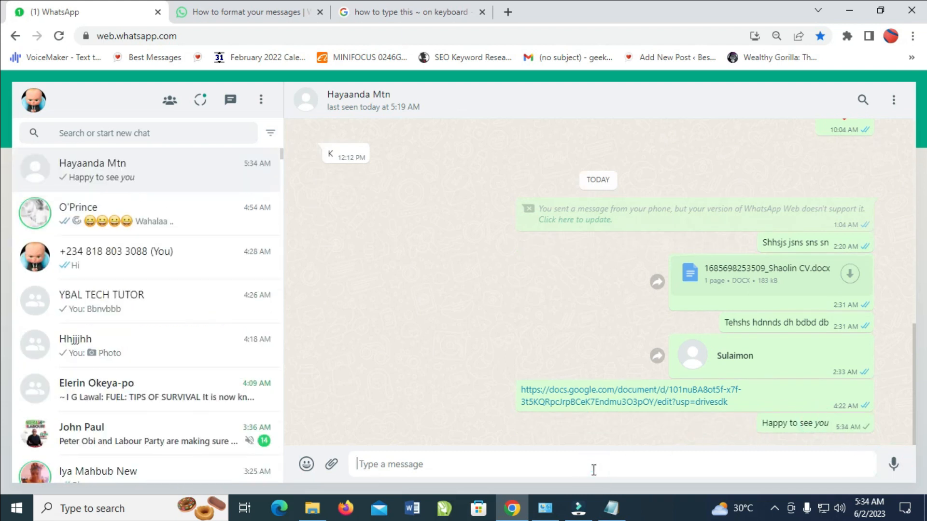
type("happy to")
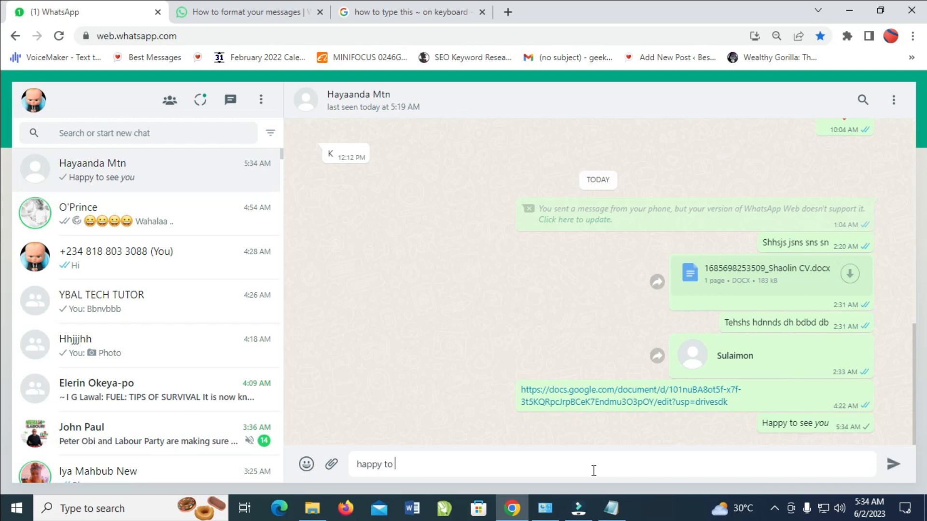
type("see you_")
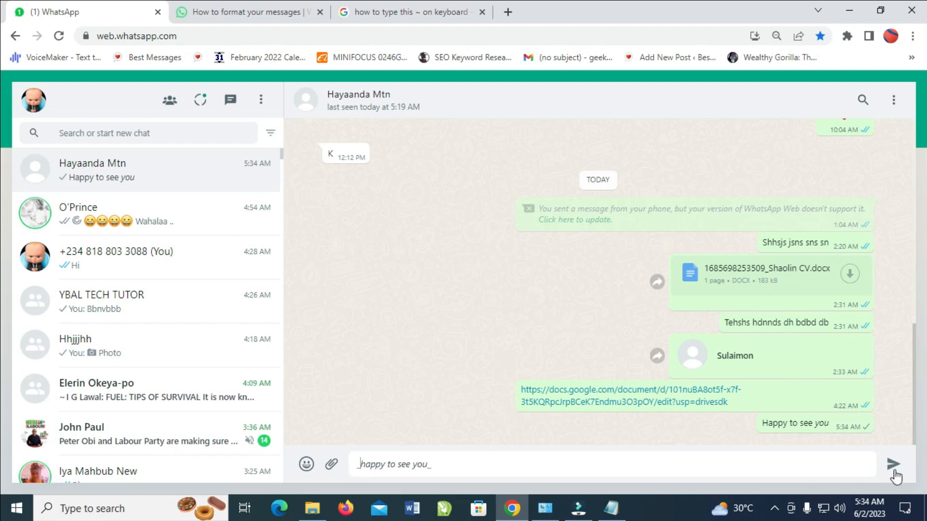
left_click(894, 464)
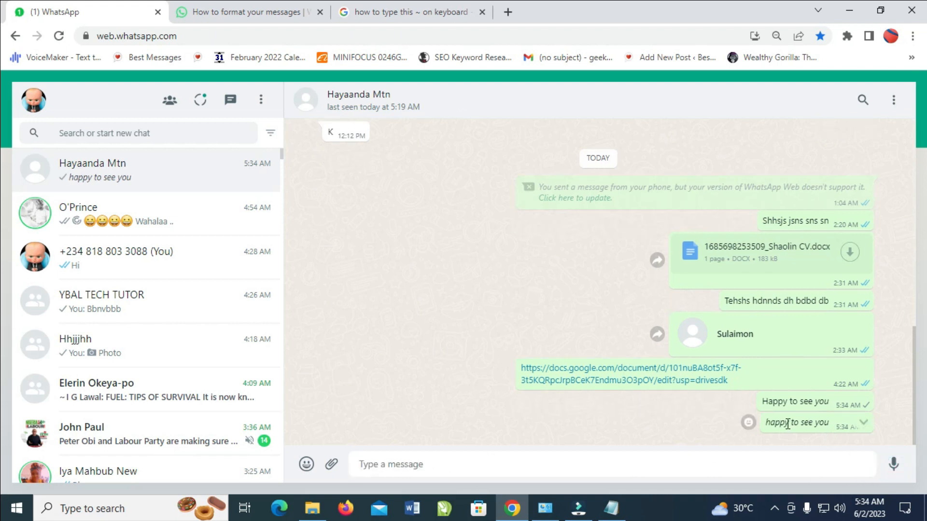
mouse_move(733, 423)
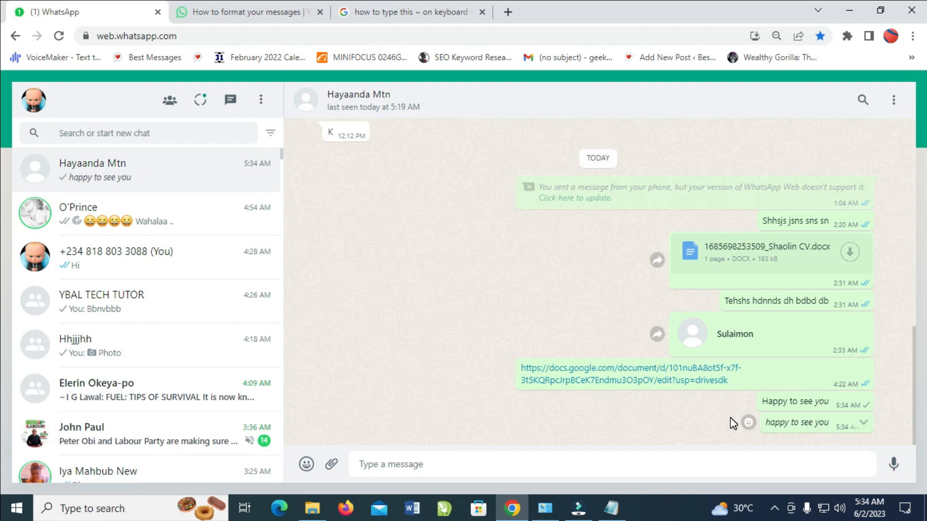